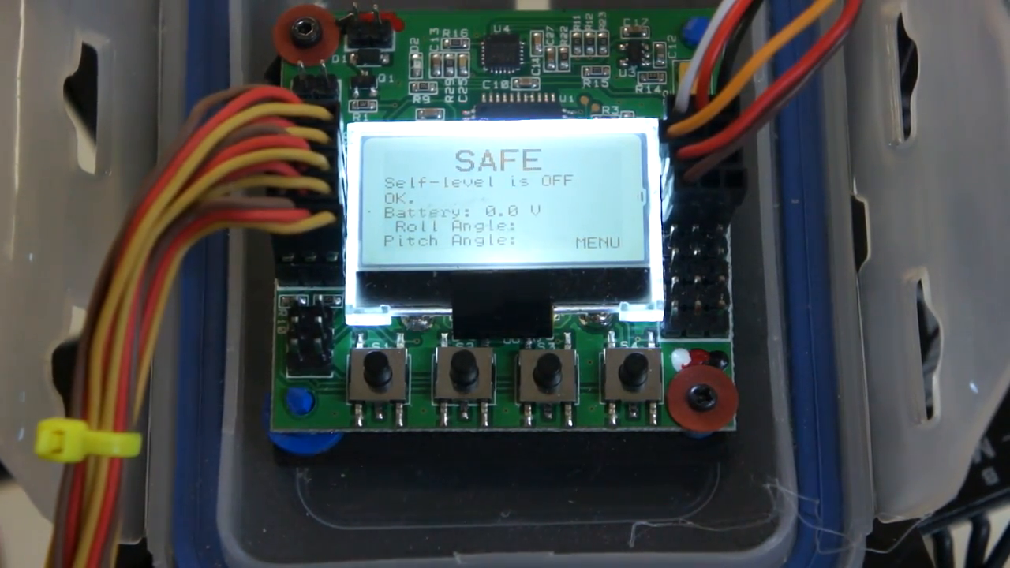
Step: Open the Receiver Test screen with live aileron, elevator, throttle, rudder and auxiliary values
click(631, 370)
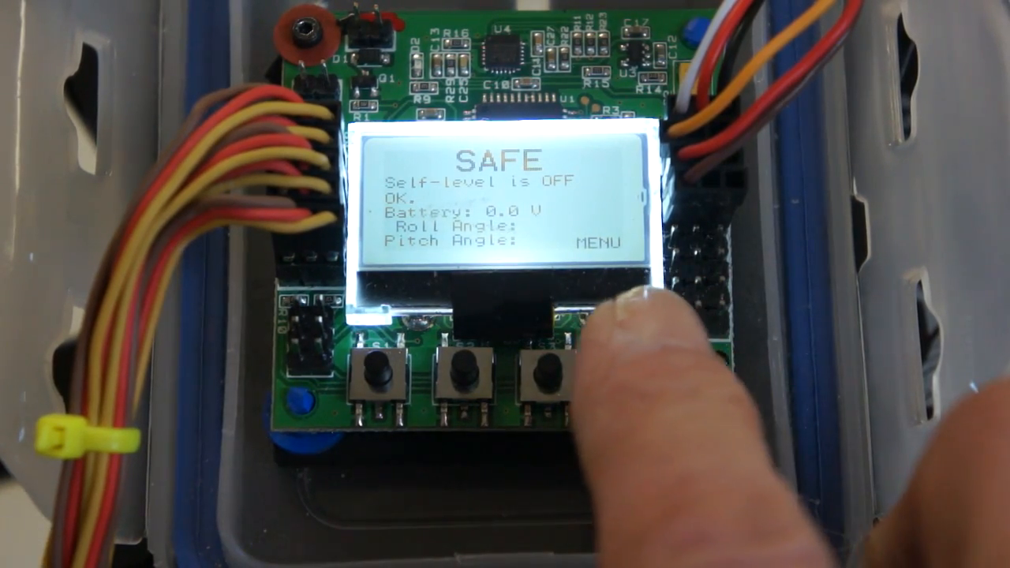
click(540, 375)
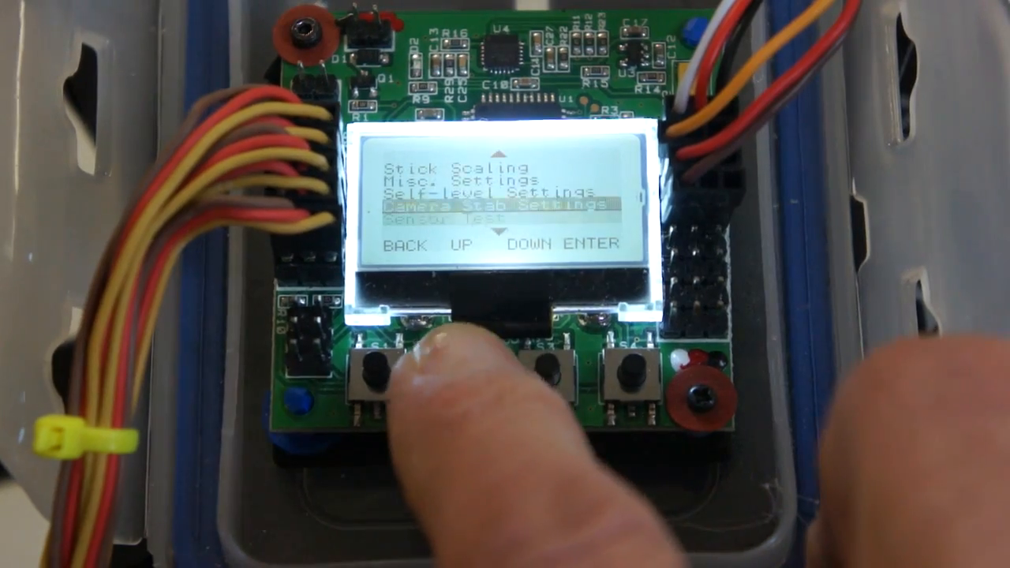
click(387, 371)
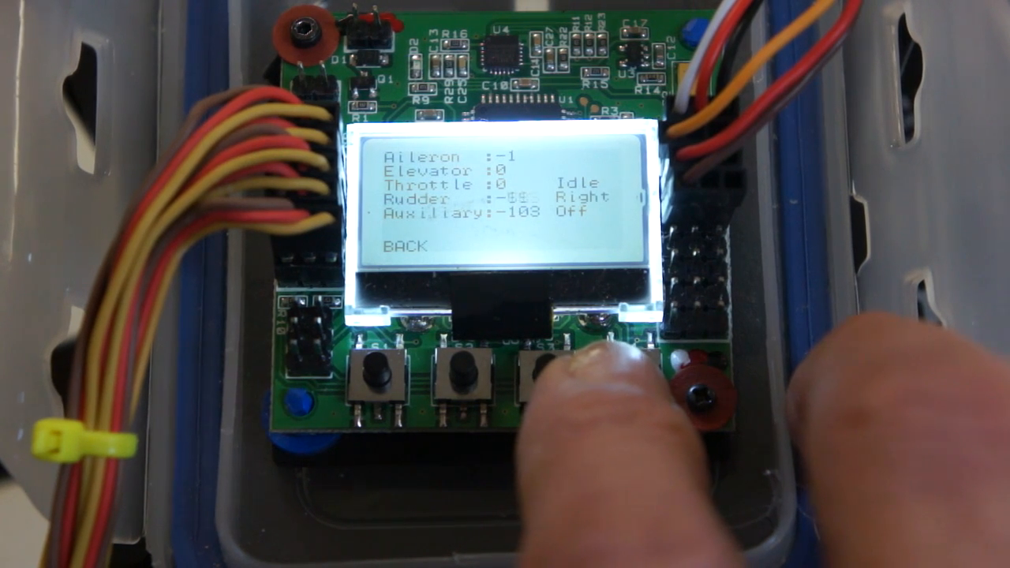
Step: Verify stick movement registers (aileron +104 Left), then return to the menu at Stick Scaling
click(549, 375)
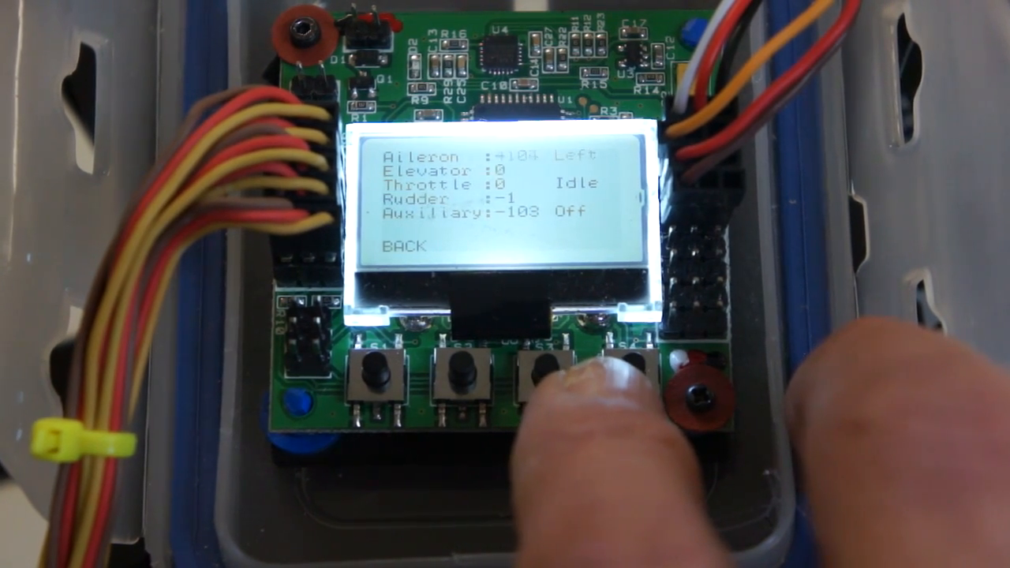
click(545, 371)
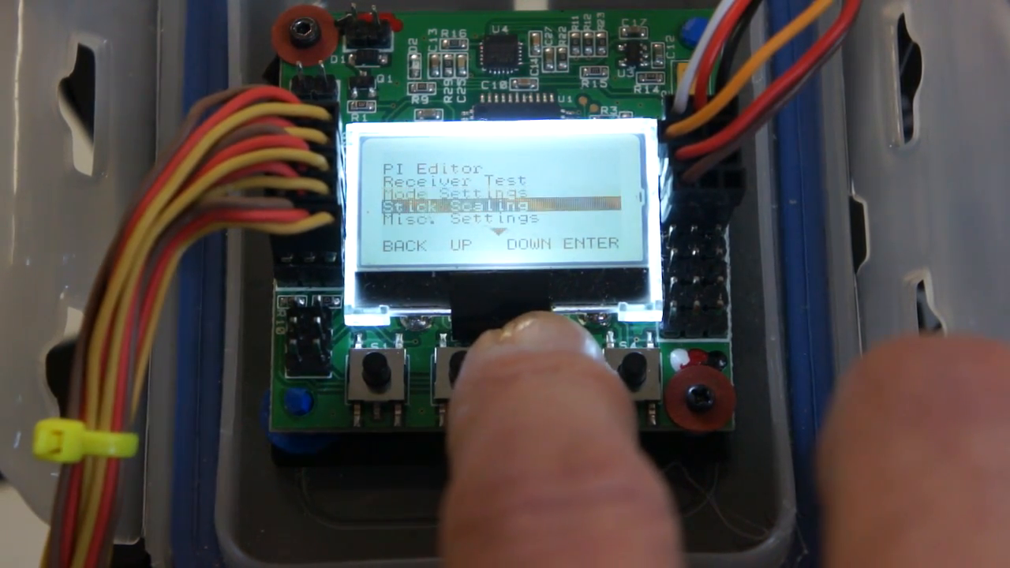
Step: Open Self-level Settings and set P Gain to 50 with P limit 20
click(528, 371)
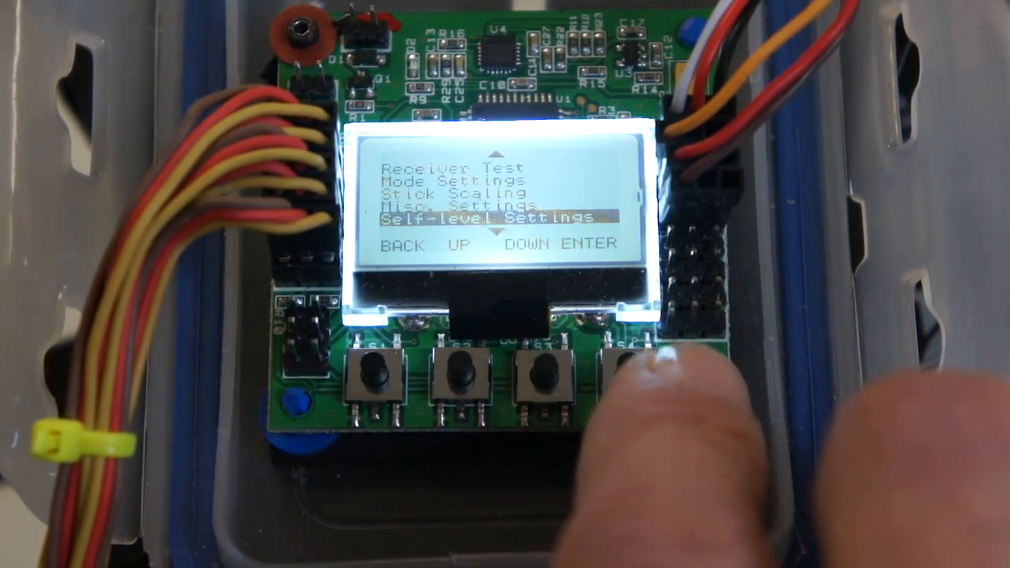
click(624, 371)
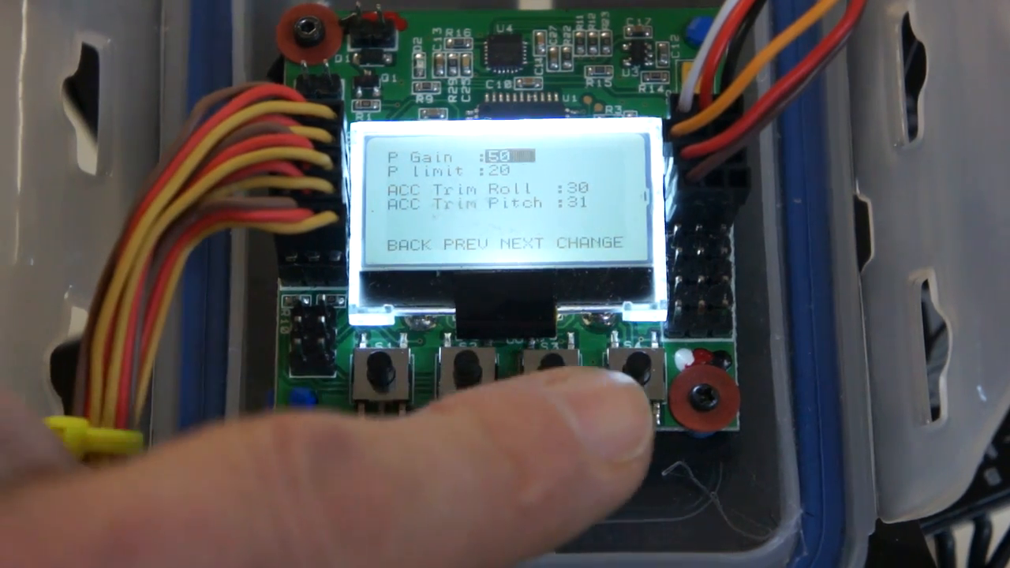
click(628, 375)
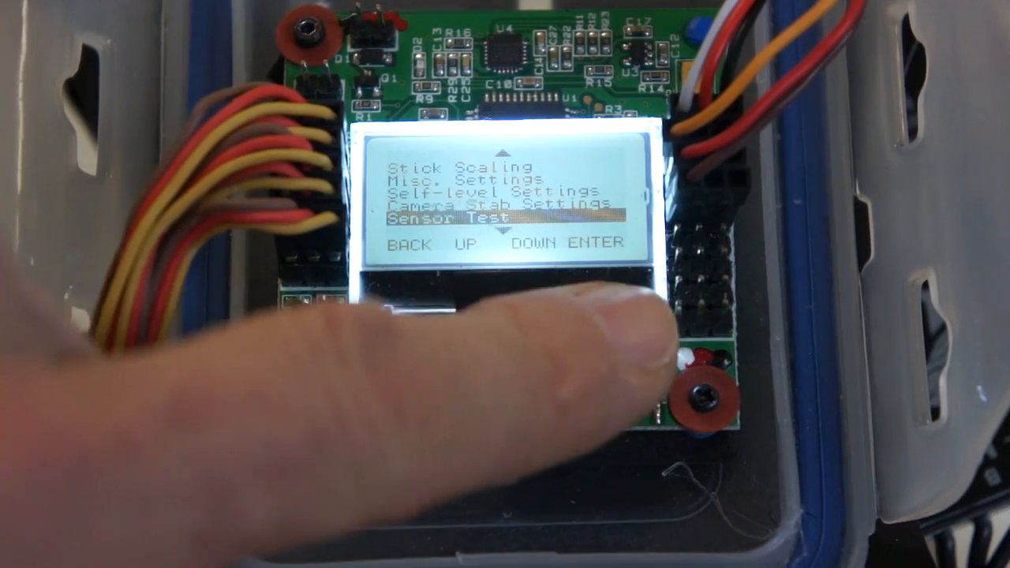
Step: Run ACC Calibration until X, Y, Z read OK and acknowledge the success
click(615, 371)
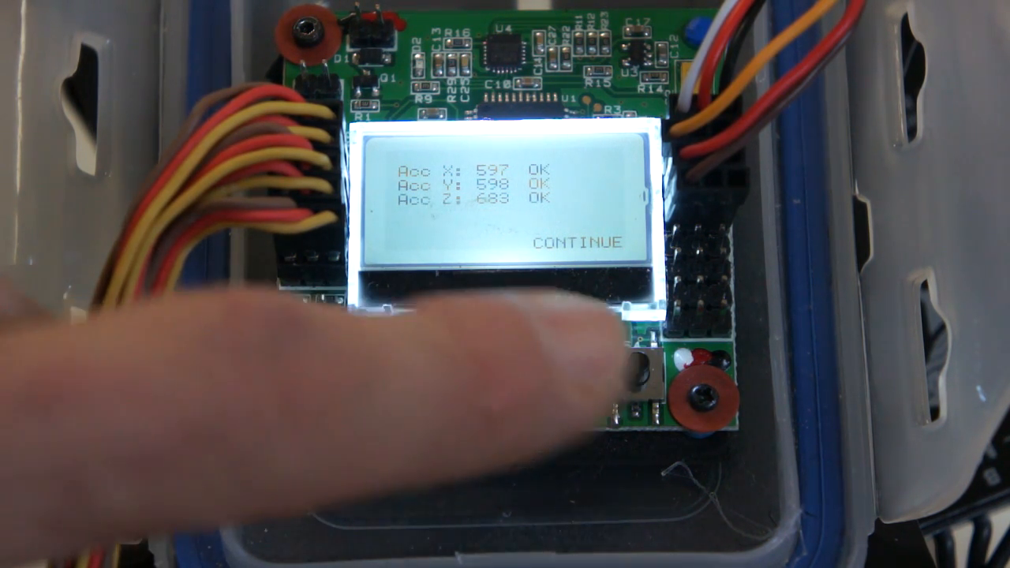
click(647, 383)
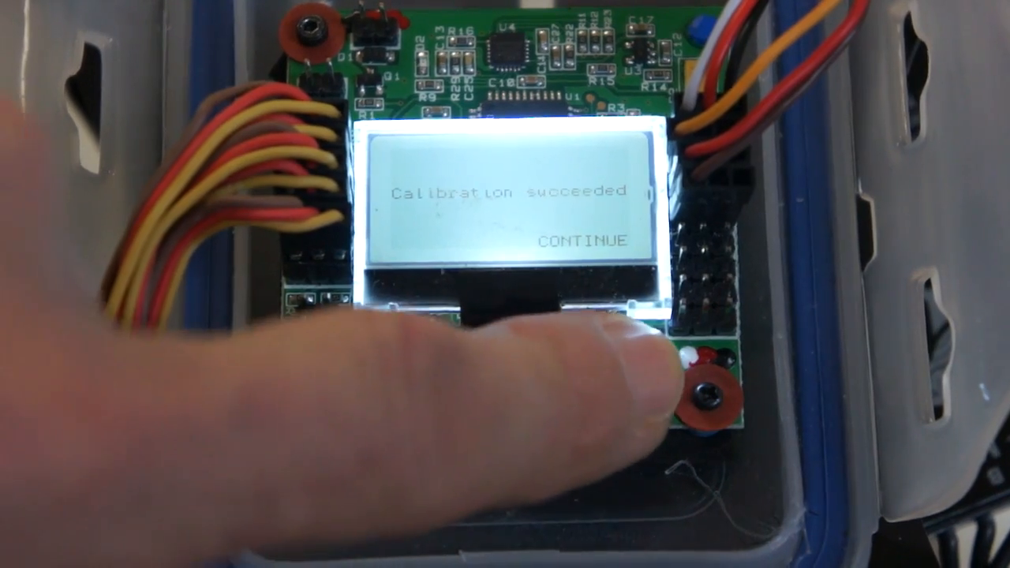
click(631, 370)
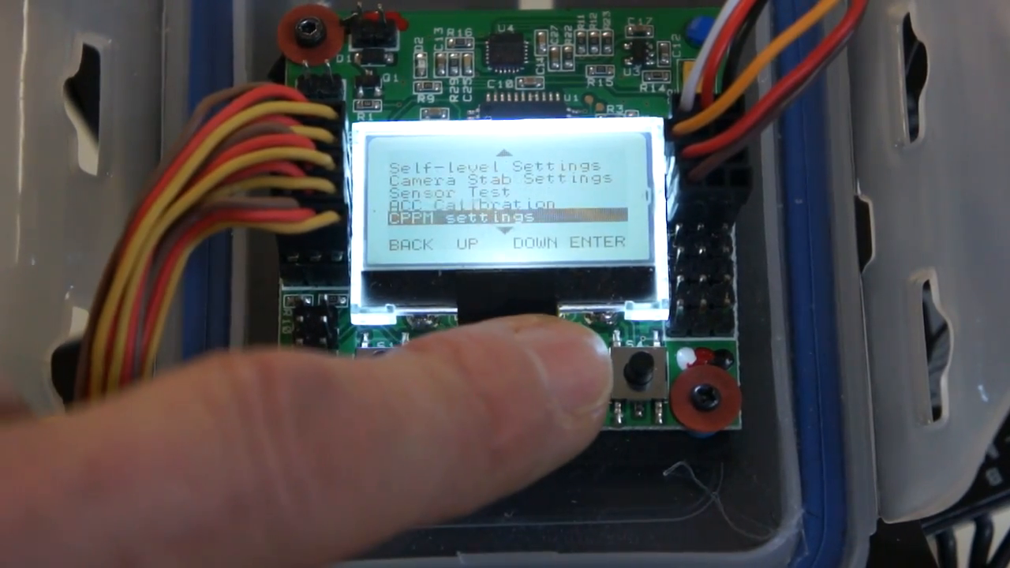
Step: Show the four-motor layout and step to motor 1 with its clockwise spin direction
click(640, 371)
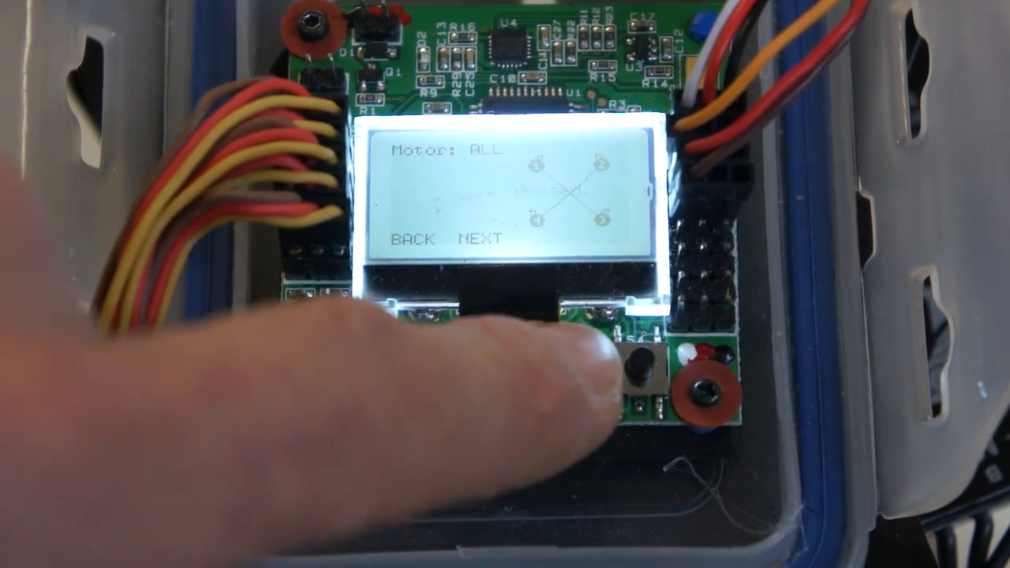
click(627, 371)
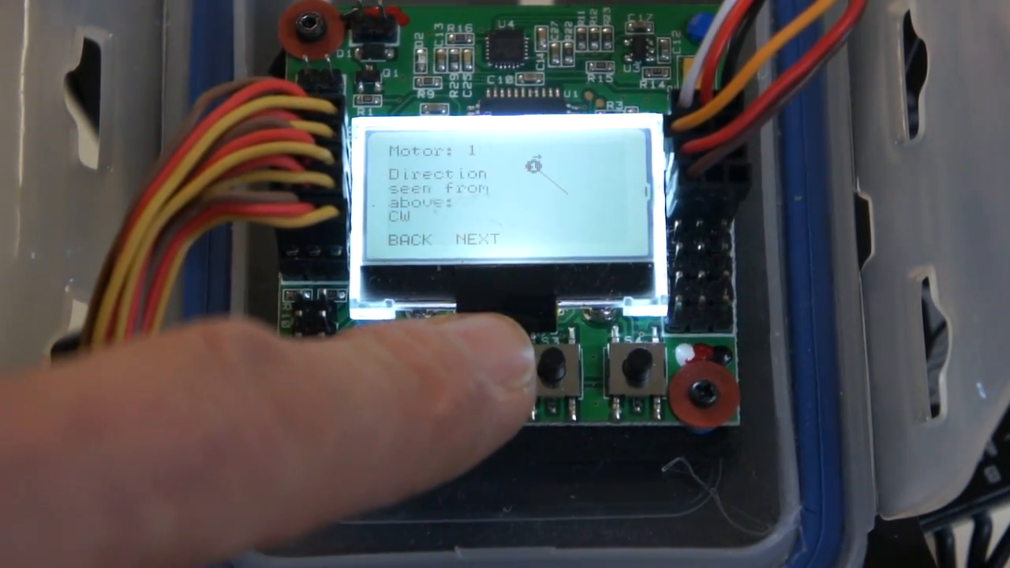
click(560, 371)
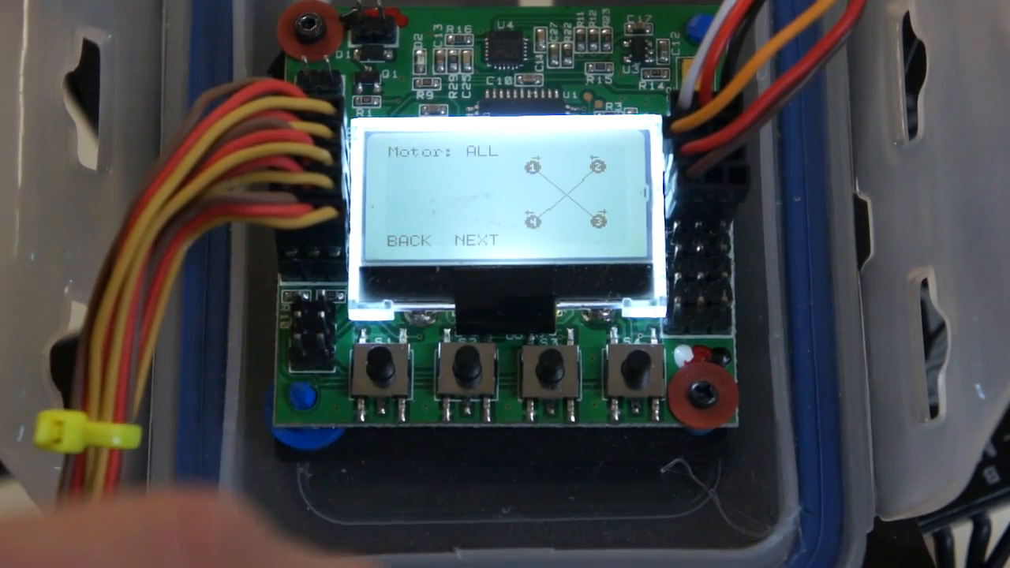